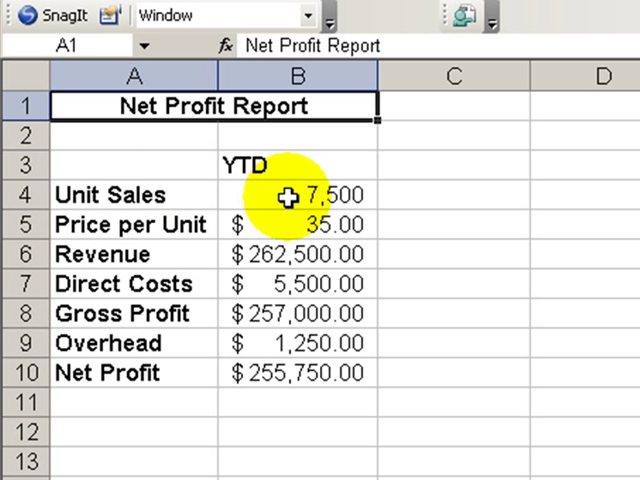
Step: Select the report table A3:B10 and create names from its YTD heading and row labels
left_click(290, 194)
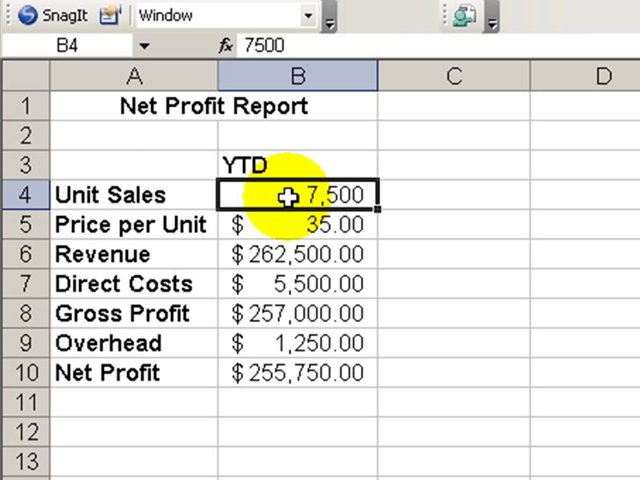
left_click_drag(296, 195, 296, 343)
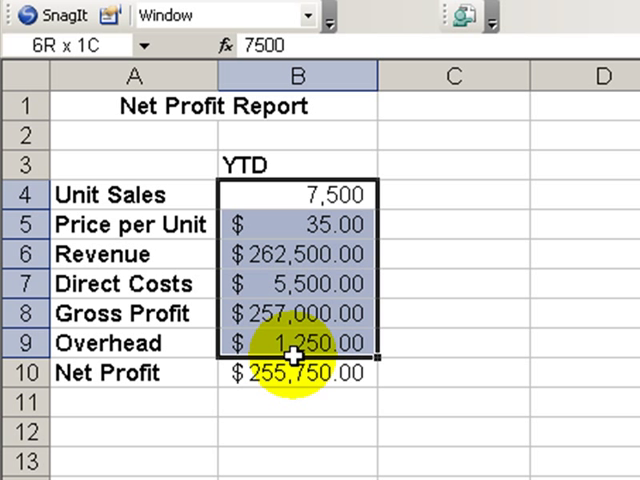
left_click(296, 195)
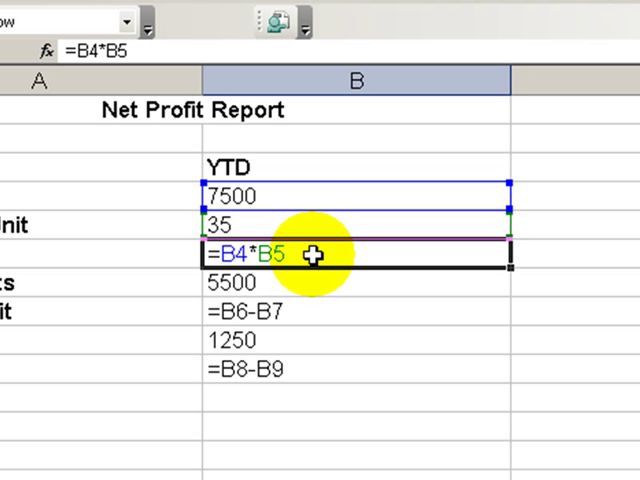
mouse_move(298, 220)
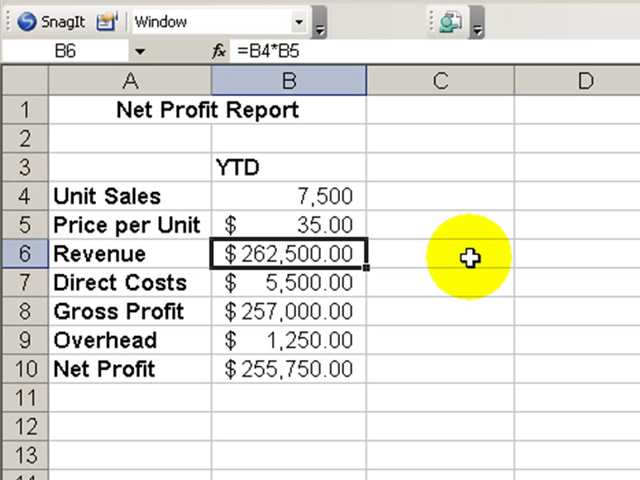
mouse_move(117, 168)
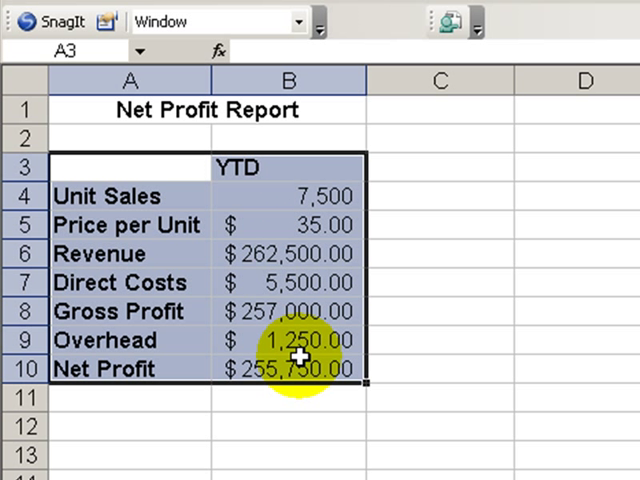
mouse_move(305, 275)
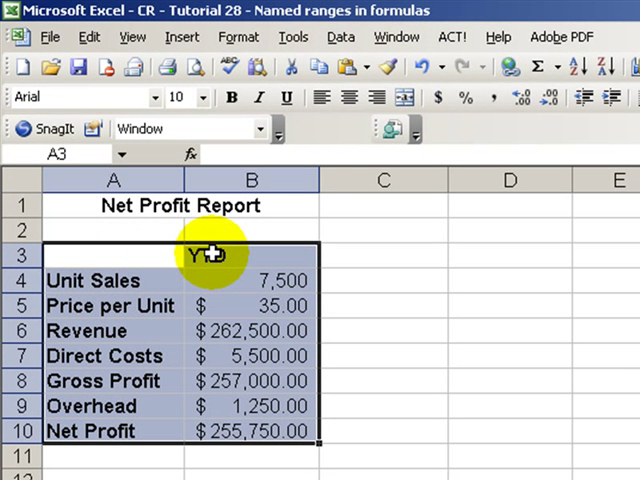
left_click(180, 35)
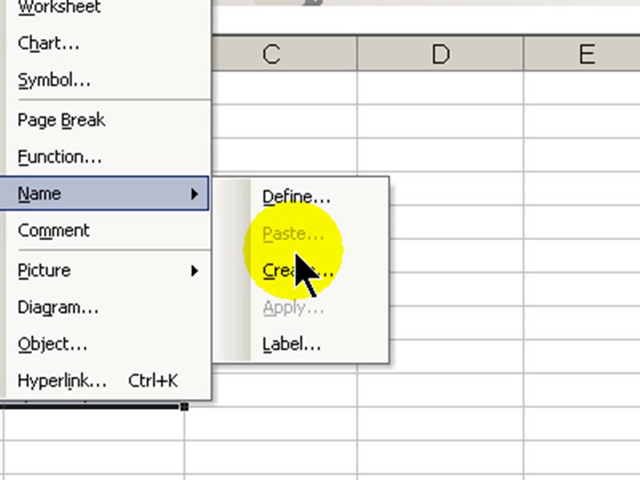
mouse_move(300, 278)
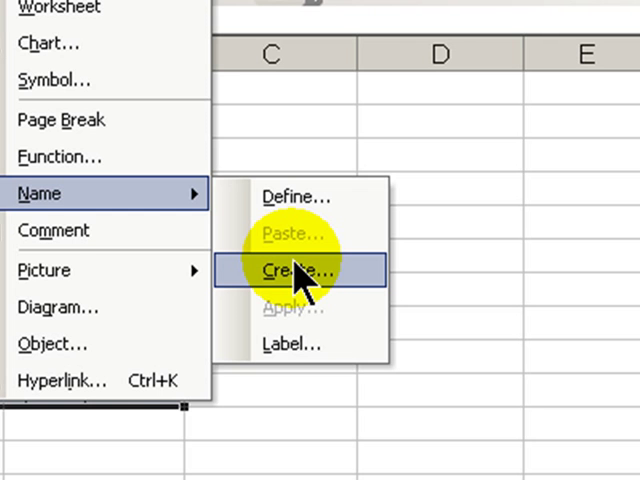
left_click(291, 270)
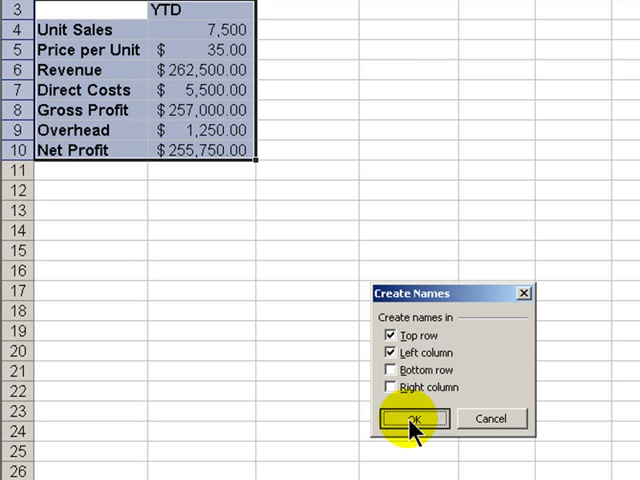
left_click(419, 418)
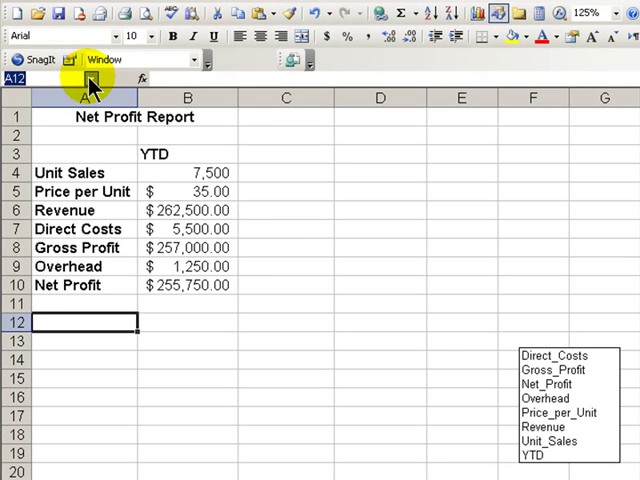
Step: Pick Revenue from the Name Box list to jump to cell B6
left_click(543, 423)
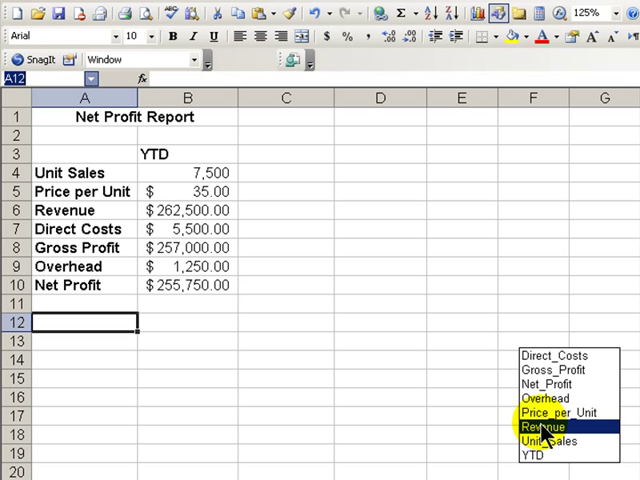
left_click(539, 424)
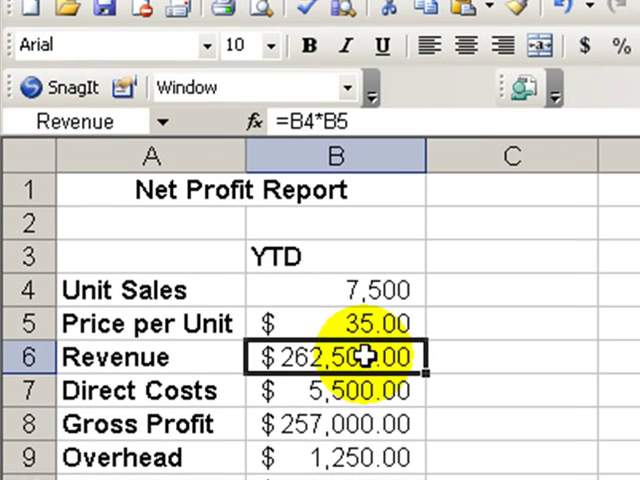
mouse_move(360, 358)
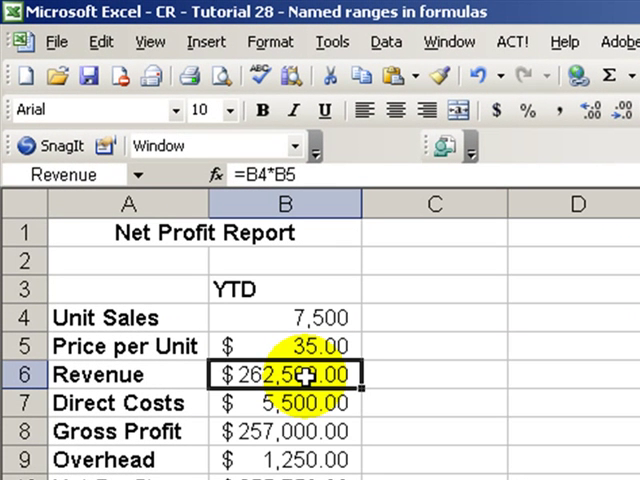
Step: Apply all range names to the report formulas, giving Gross Profit =Revenue-Direct_Costs
left_click(204, 47)
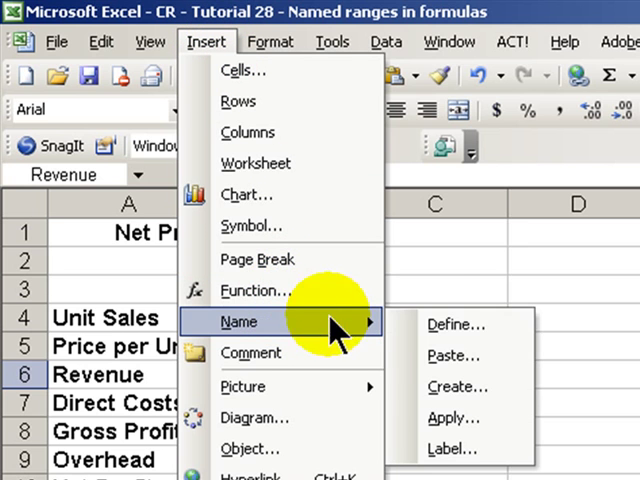
left_click(460, 417)
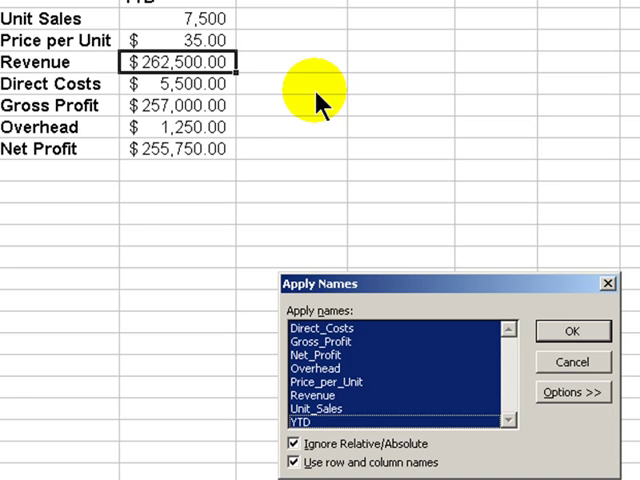
mouse_move(320, 311)
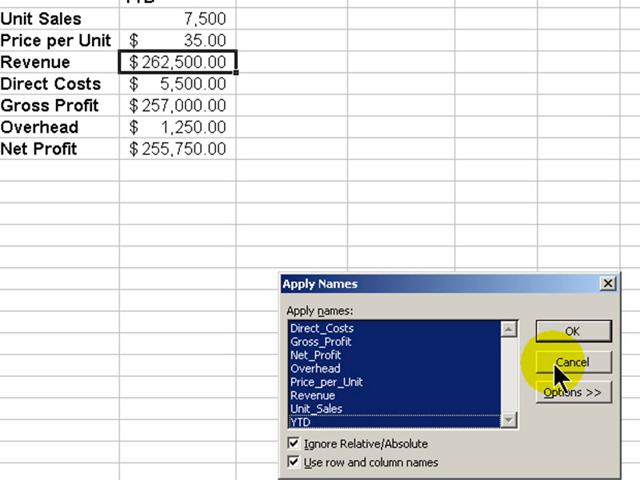
left_click(563, 361)
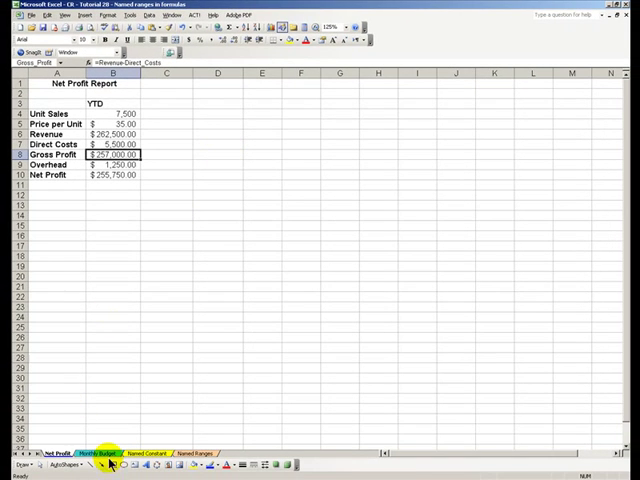
Step: On Monthly Budget, create names from the budget table's top row and left column
left_click(99, 449)
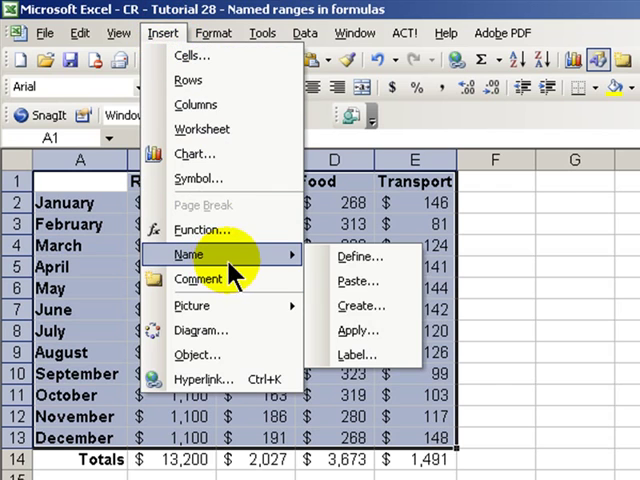
left_click(359, 306)
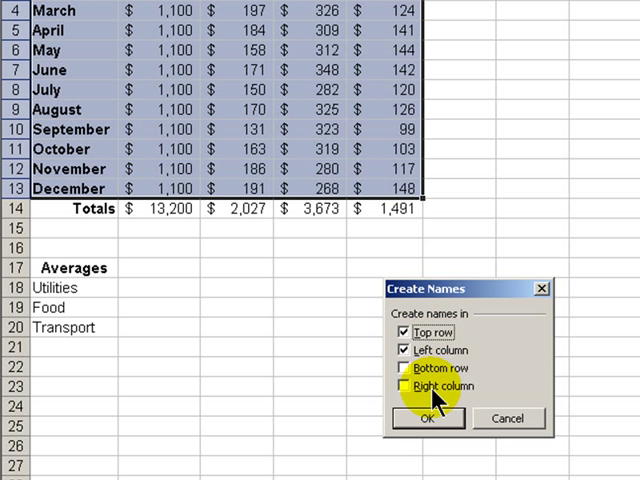
left_click(423, 418)
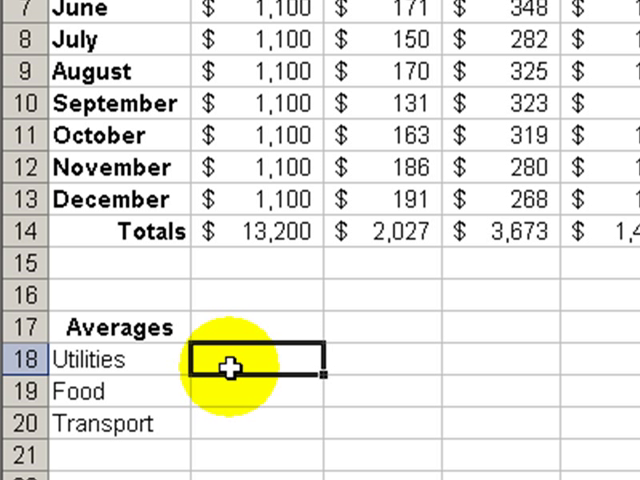
Step: In B18 type =AVERAGE( and insert the Utilities range name from Paste Name
type("=avera")
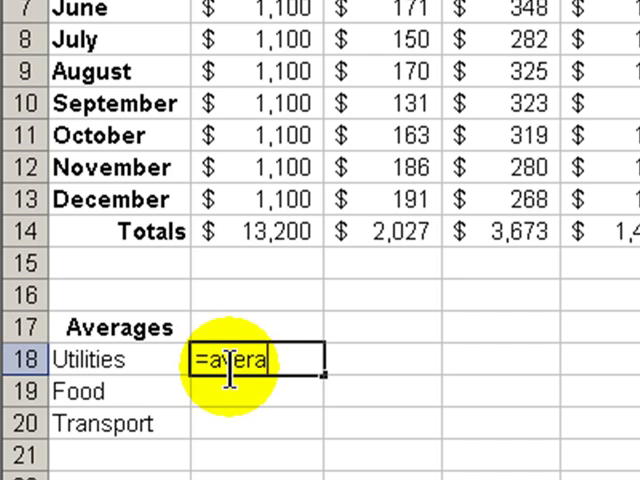
type("ge(")
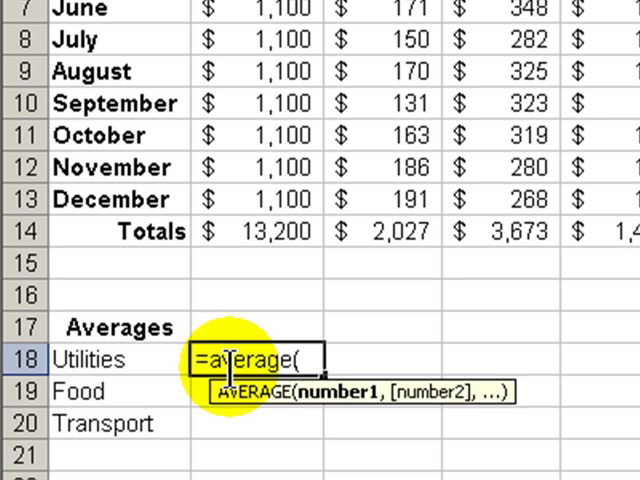
scroll("up", 3)
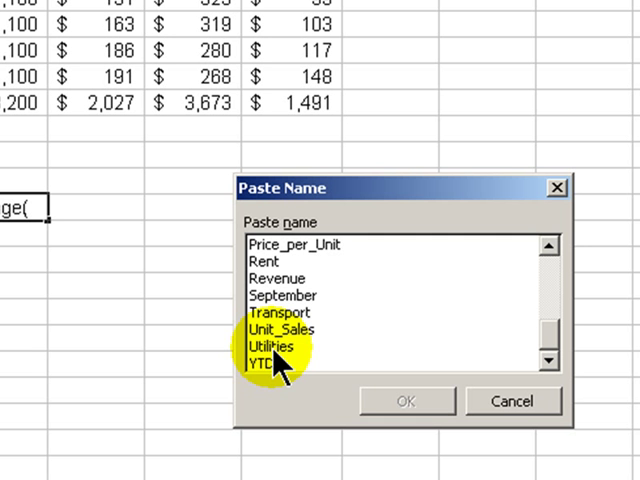
double_click(271, 345)
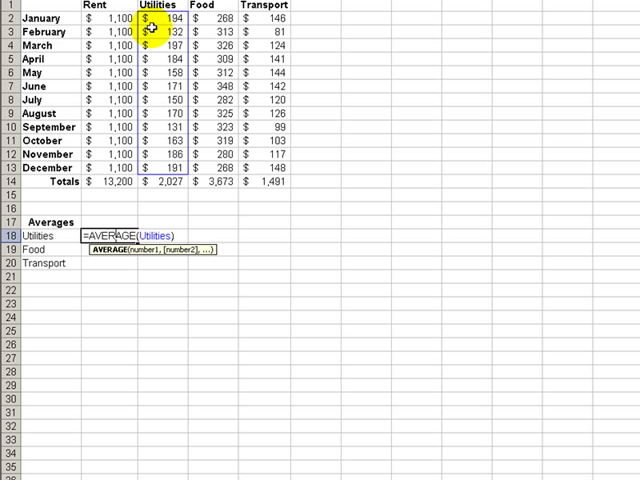
mouse_move(122, 261)
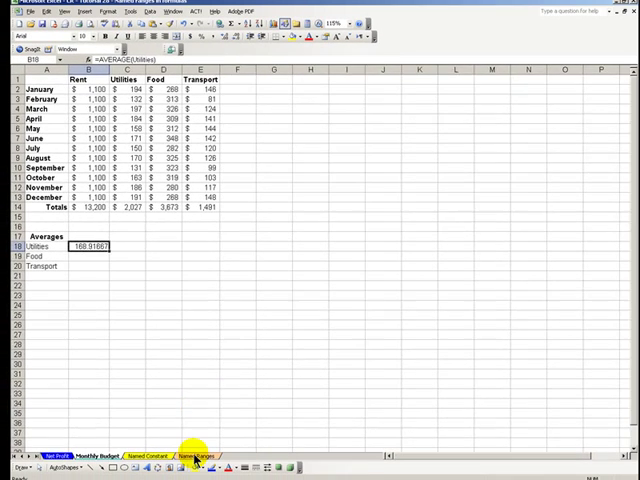
Step: On the Named Ranges sheet, type =AVERAGE( in A2 and insert the Food name
left_click(196, 452)
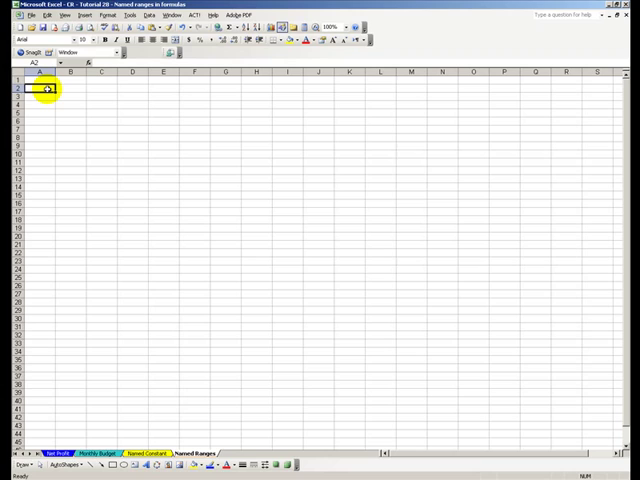
type("=")
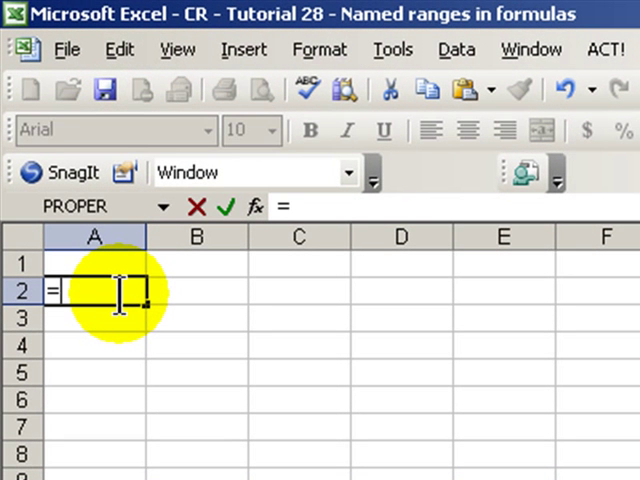
type("average")
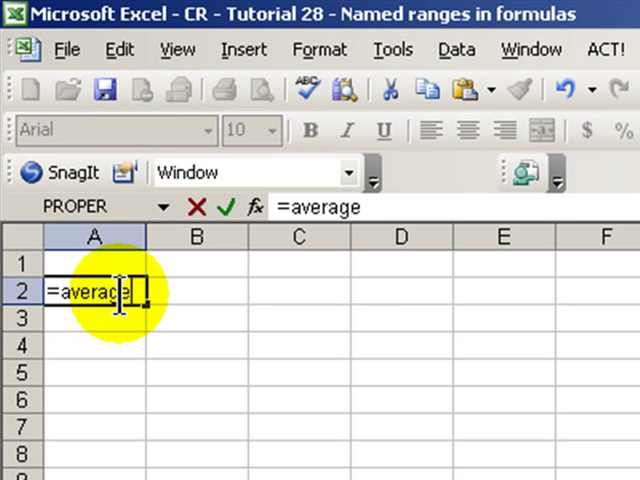
type("(")
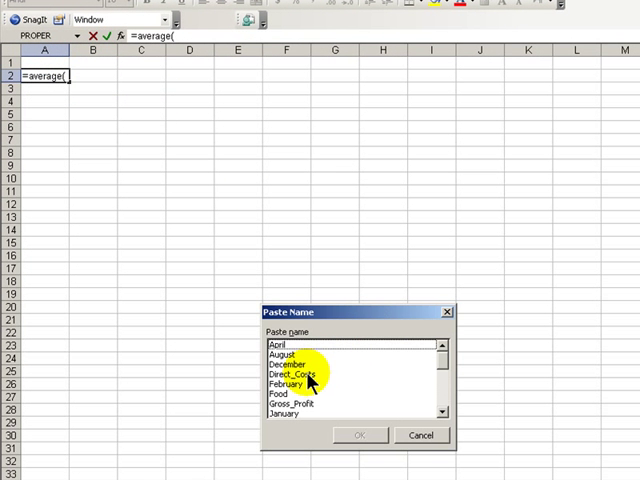
left_click(283, 405)
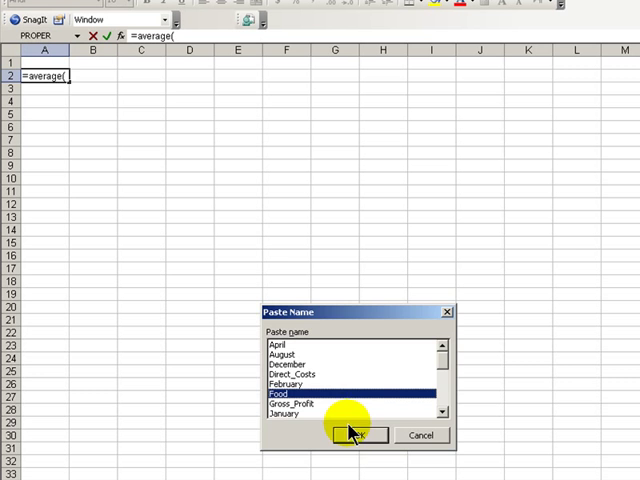
left_click(360, 435)
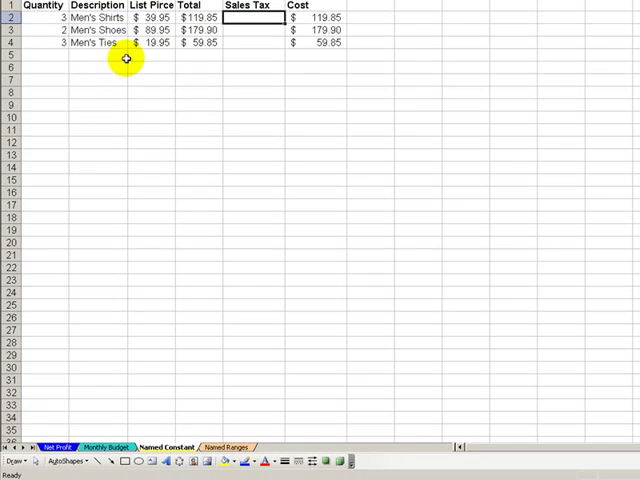
Step: View the Net Profit sheet, then return to the Monthly Budget sheet
left_click(62, 443)
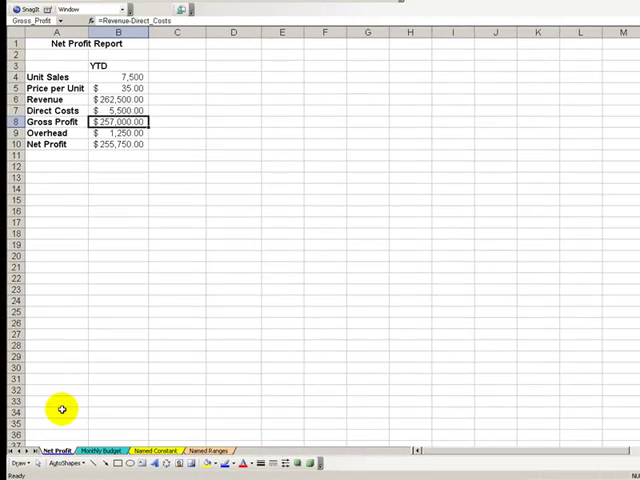
left_click(106, 447)
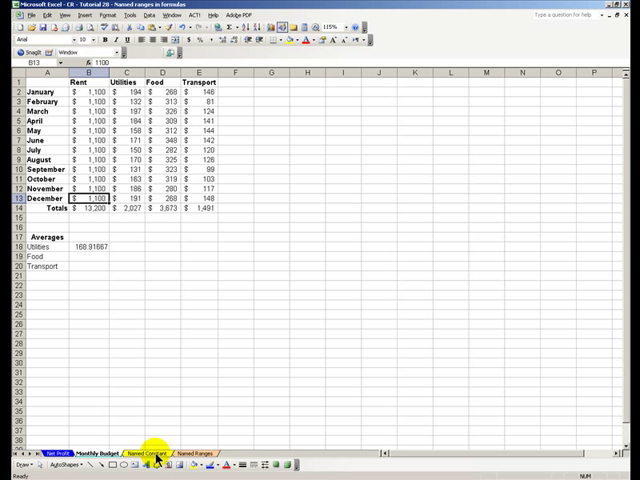
Step: On the Named Constant sheet, define Sales_Tax referring to the value 0.0825
left_click(148, 449)
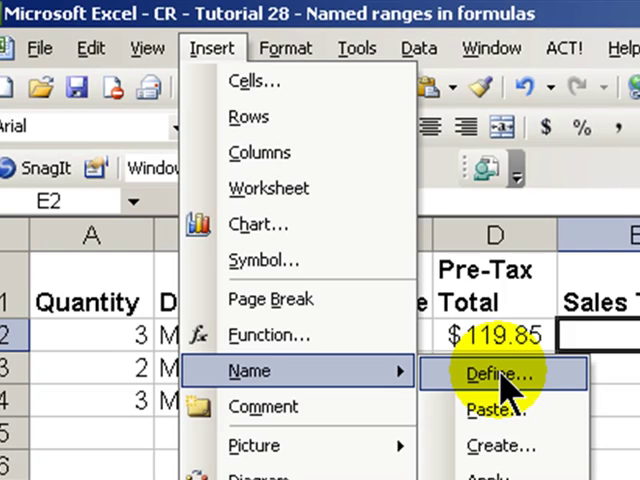
left_click(510, 374)
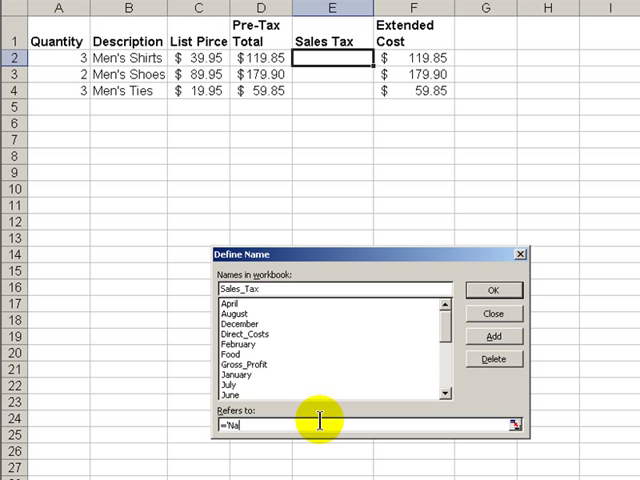
key("BackSpace")
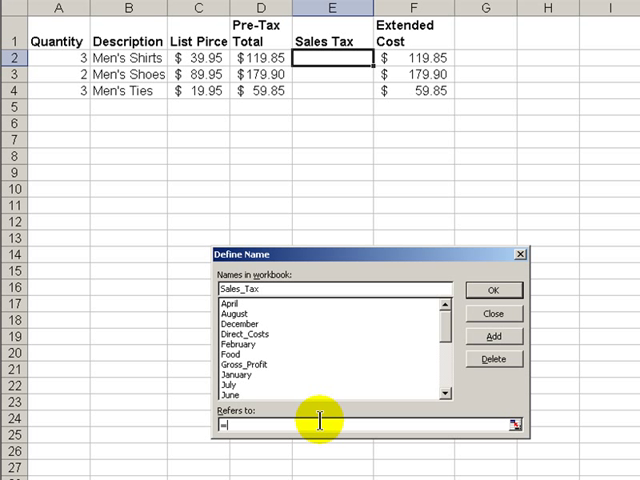
type("0.")
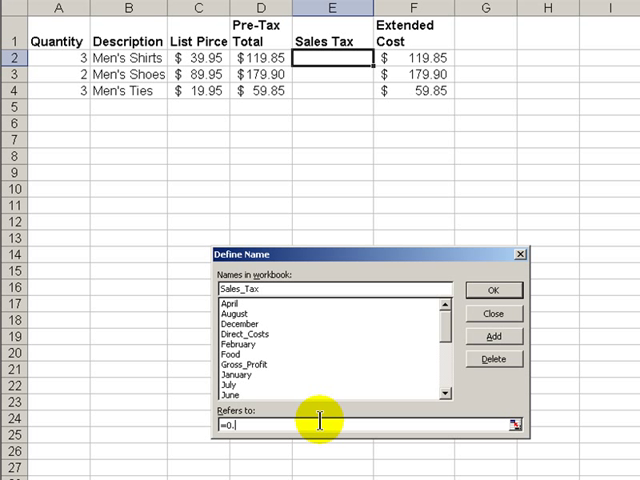
type("825")
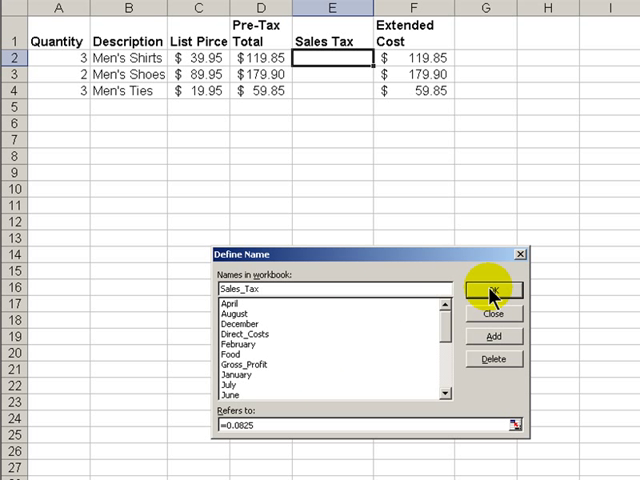
left_click(493, 290)
type("=")
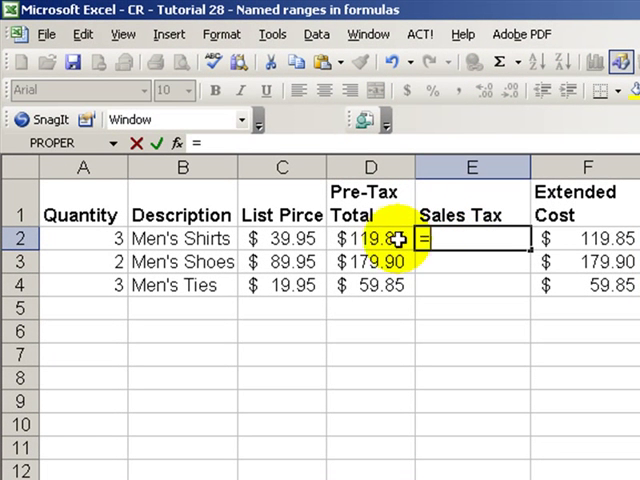
Step: Enter =D2*Sales_Tax in E2 to compute the first item's sales tax
left_click(370, 238)
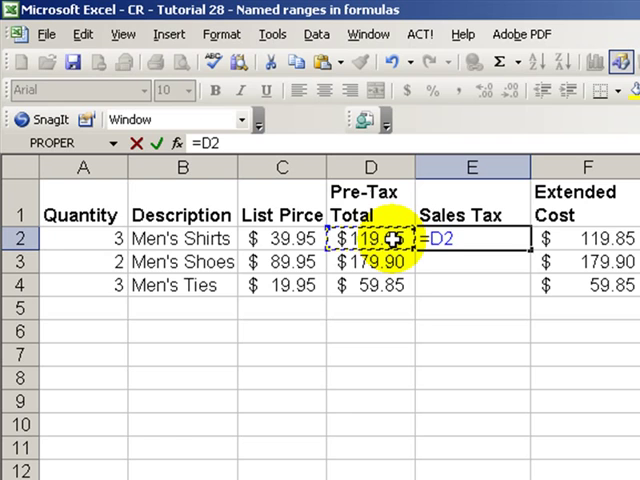
type("*")
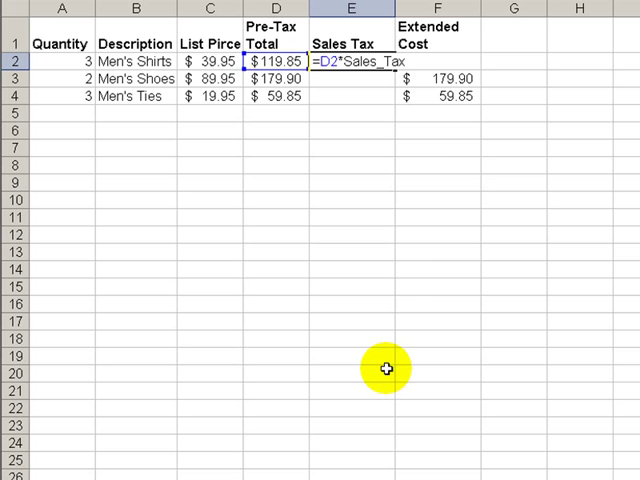
key("Enter")
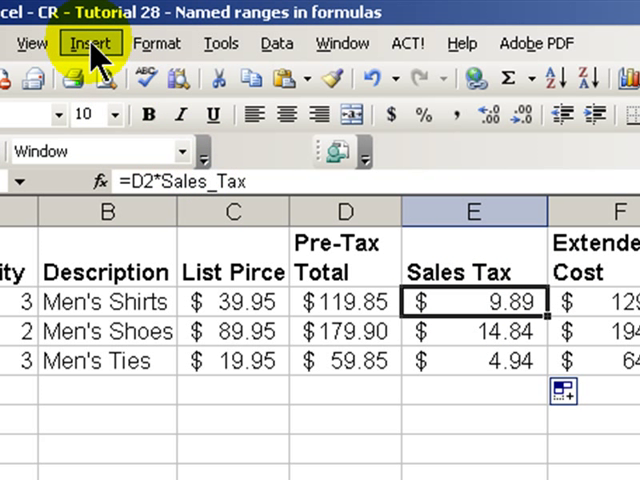
Step: Change the Sales_Tax constant to 0.085 and check the recalculated Men's Ties tax
left_click(87, 43)
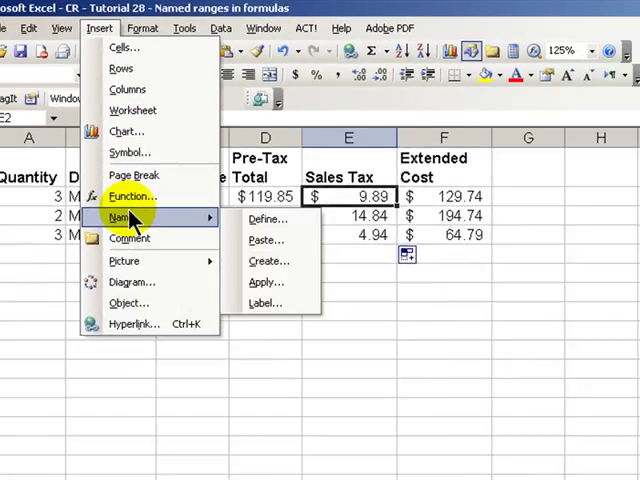
left_click(267, 218)
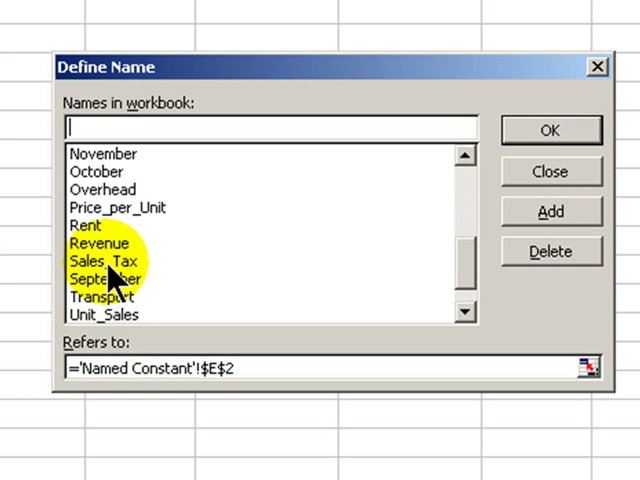
left_click(110, 259)
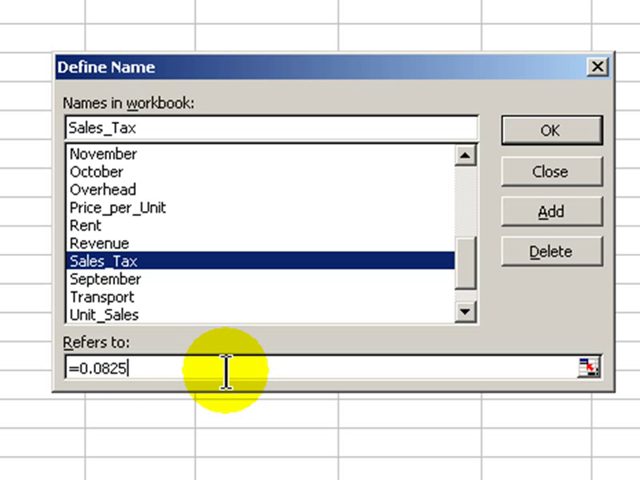
key("BackSpace")
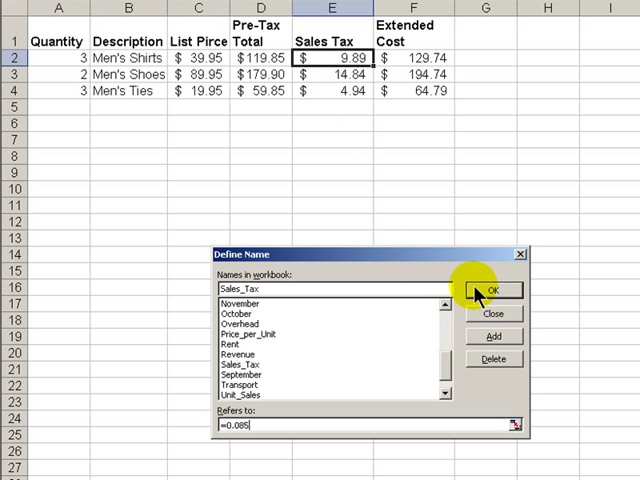
left_click(492, 291)
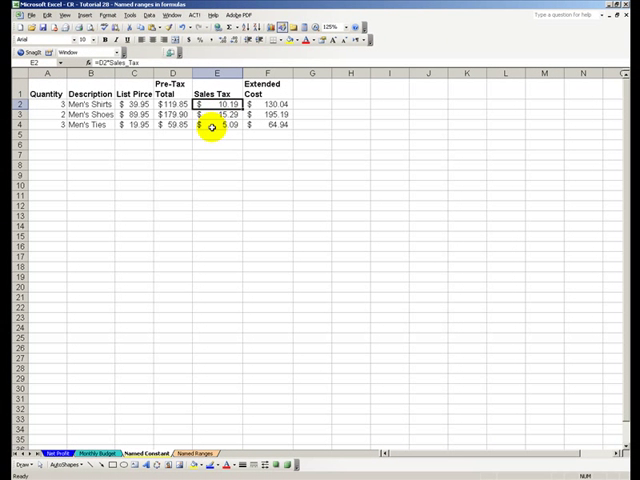
left_click(216, 125)
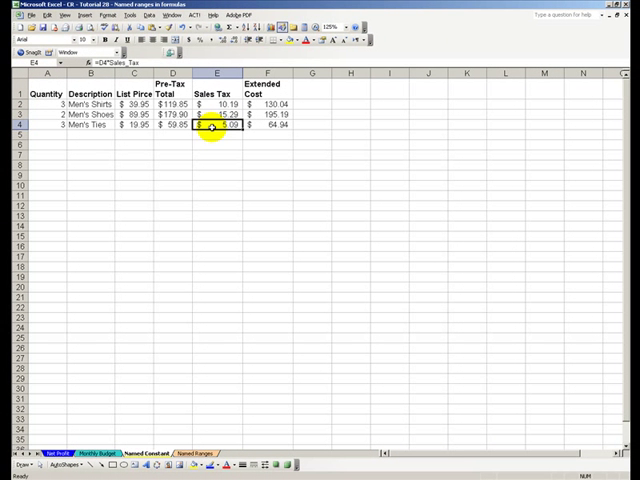